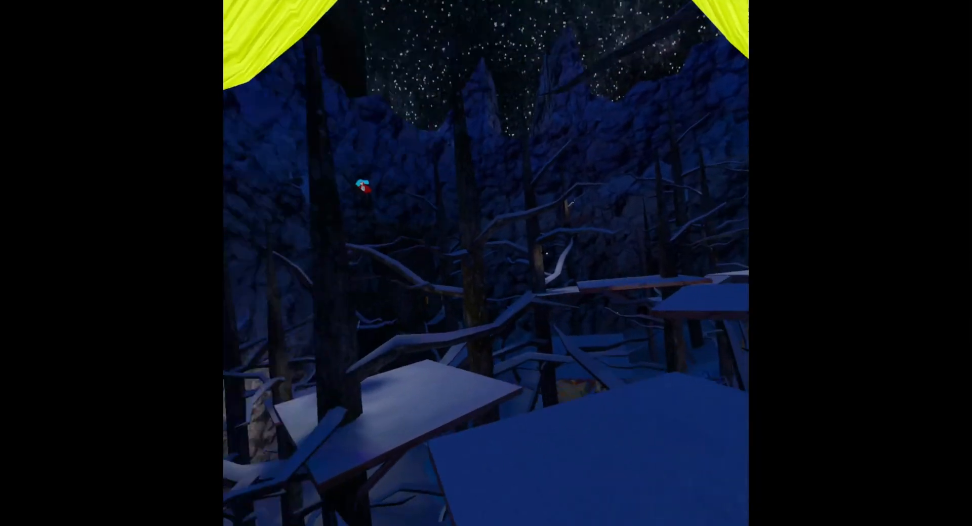
mouse_move(486, 263)
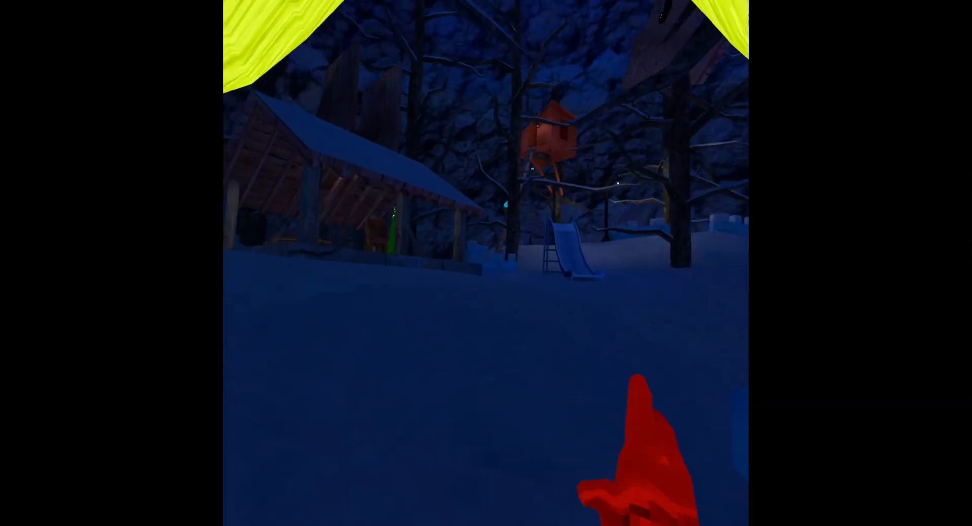
mouse_move(486, 263)
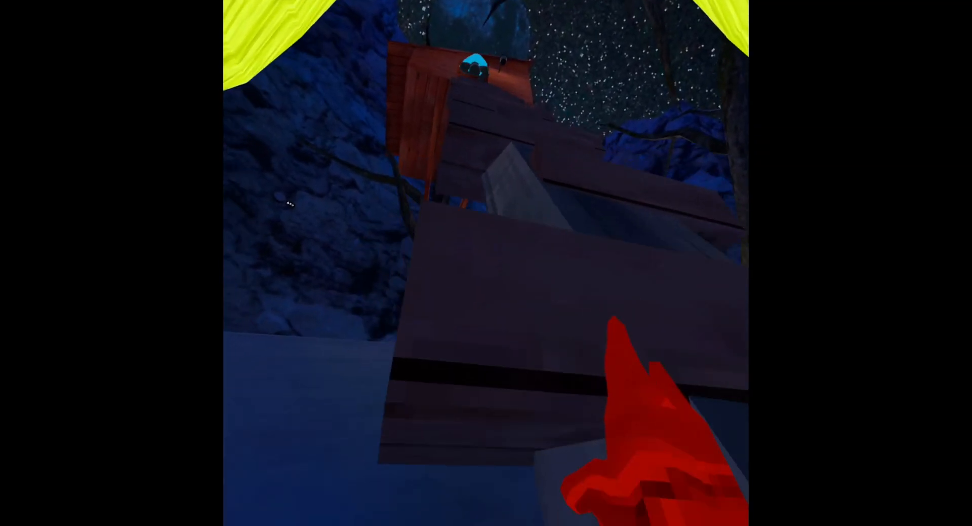
mouse_move(486, 262)
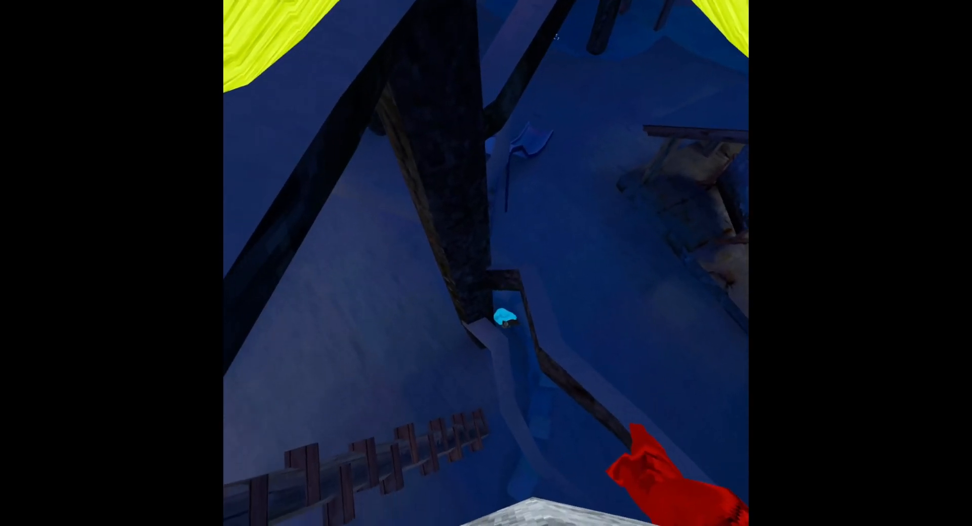
mouse_move(486, 263)
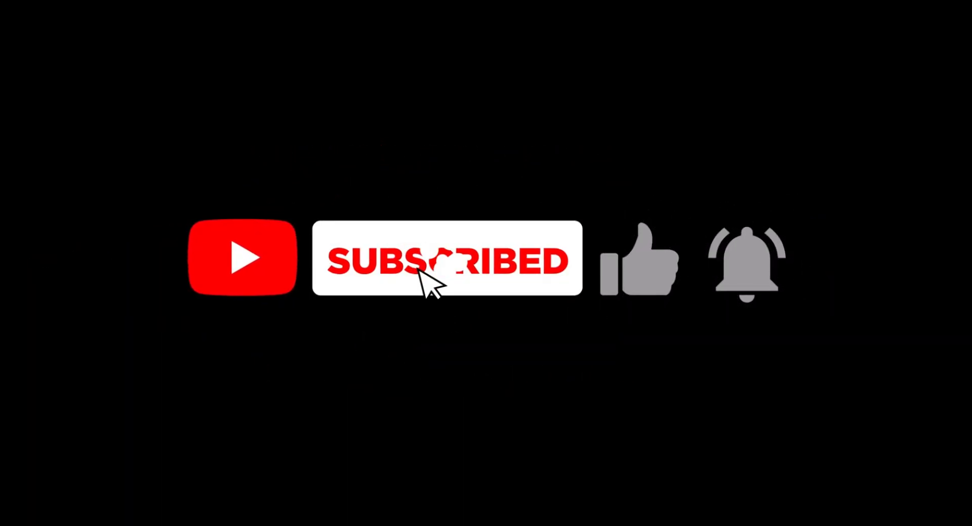
Explore the snowy night forest camp and treehouse platforms, ending on the subscribe outro.
left_click(637, 259)
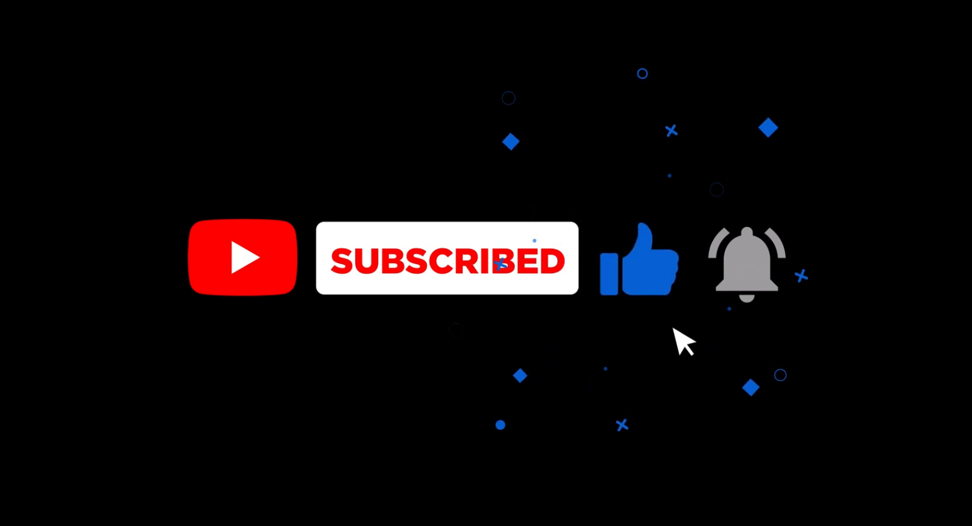